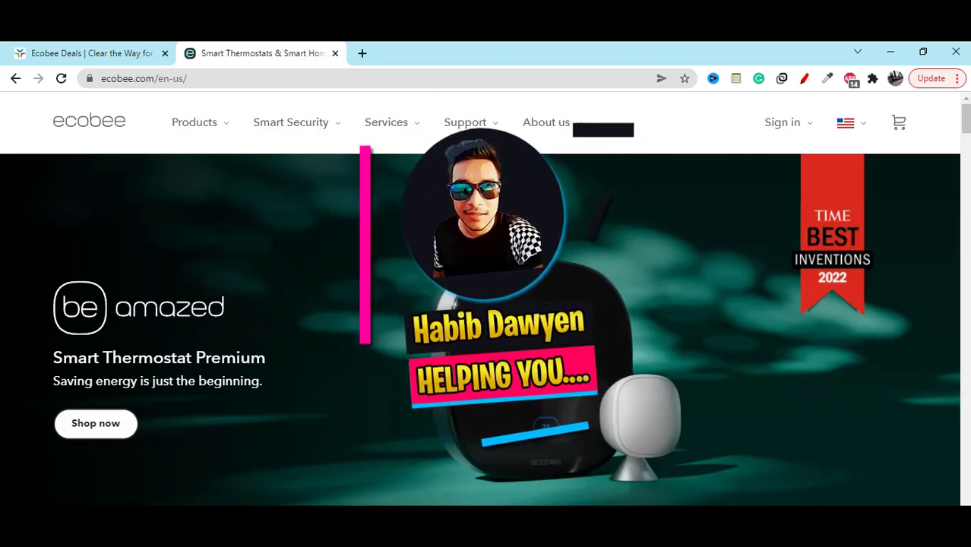
- Scroll Yazing's Ecobee Deals page to the home monitoring free month trial offer and choose Shop Now
scroll(down, 3)
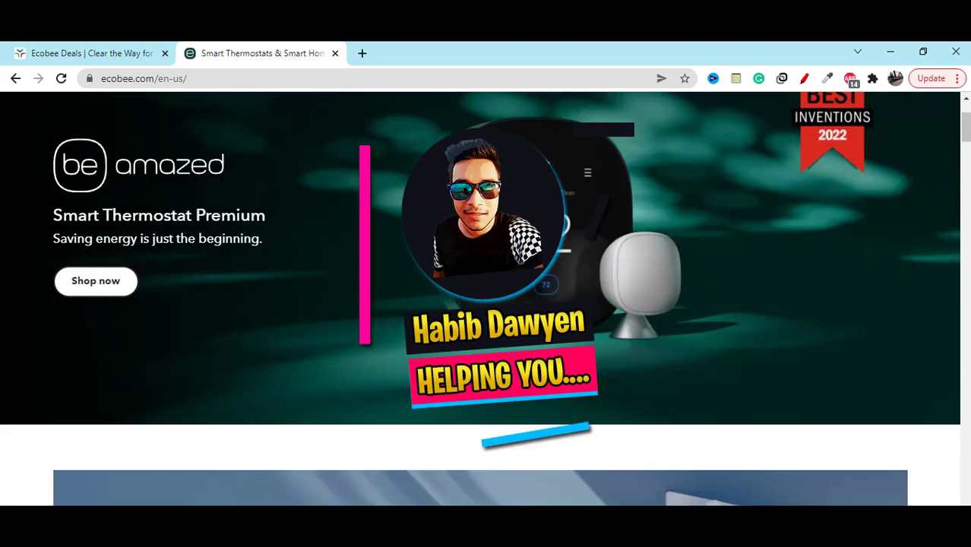
scroll(down, 3)
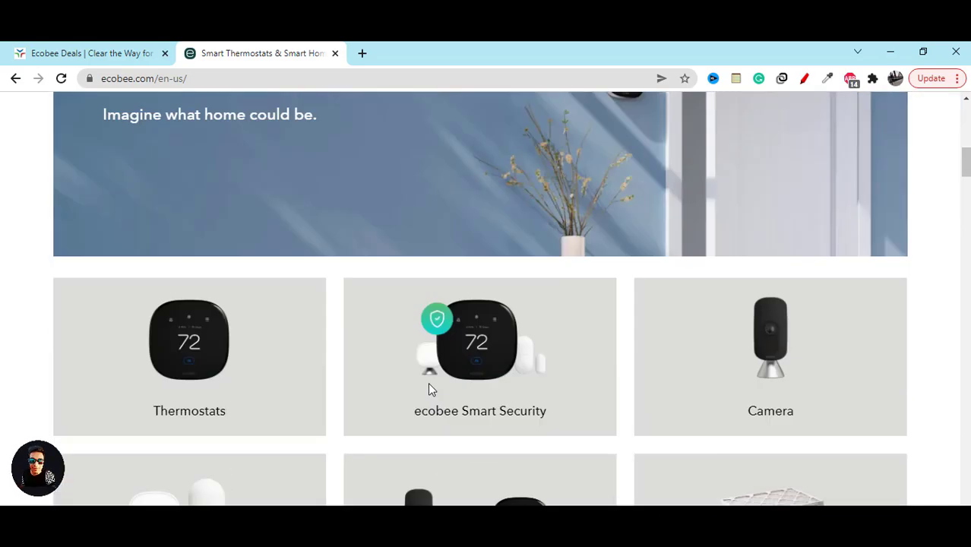
scroll(down, 3)
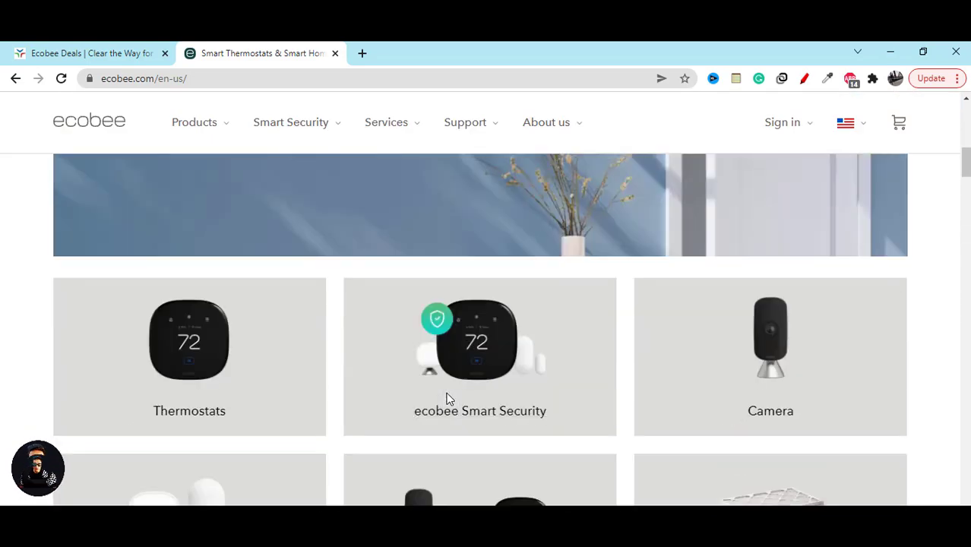
click(83, 53)
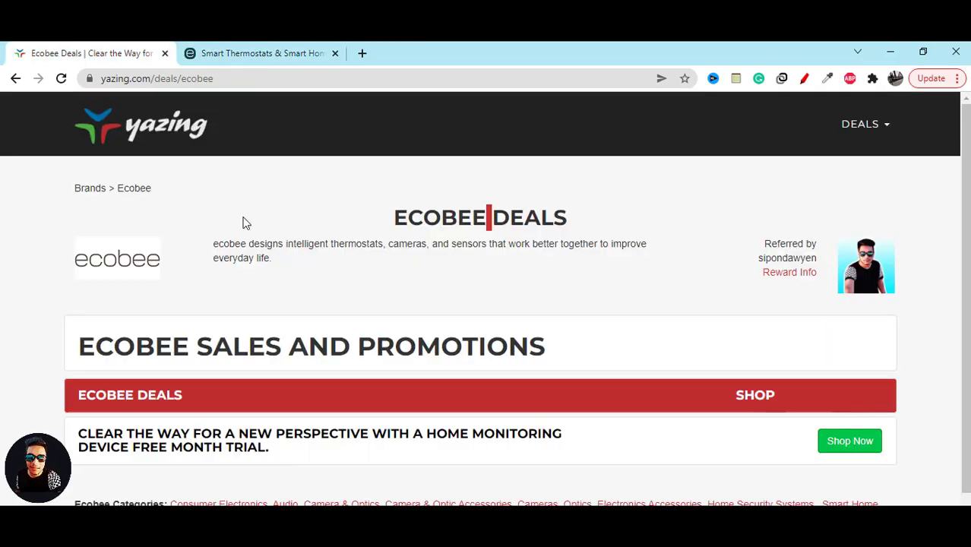
scroll(down, 3)
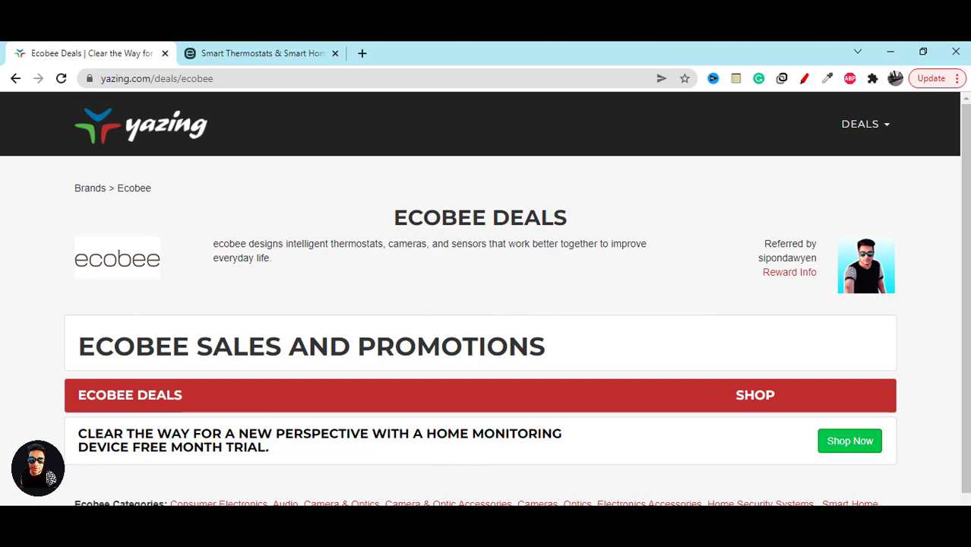
scroll(down, 3)
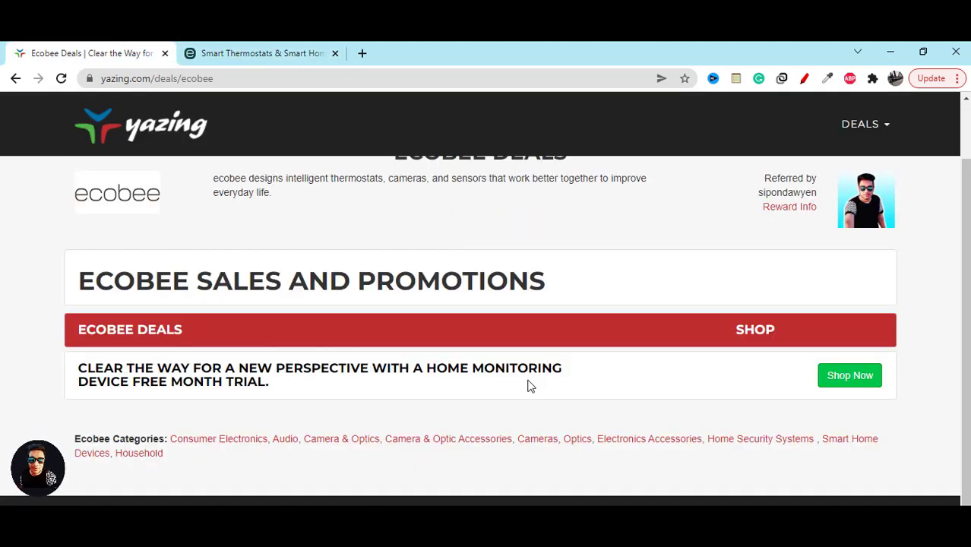
mouse_move(498, 389)
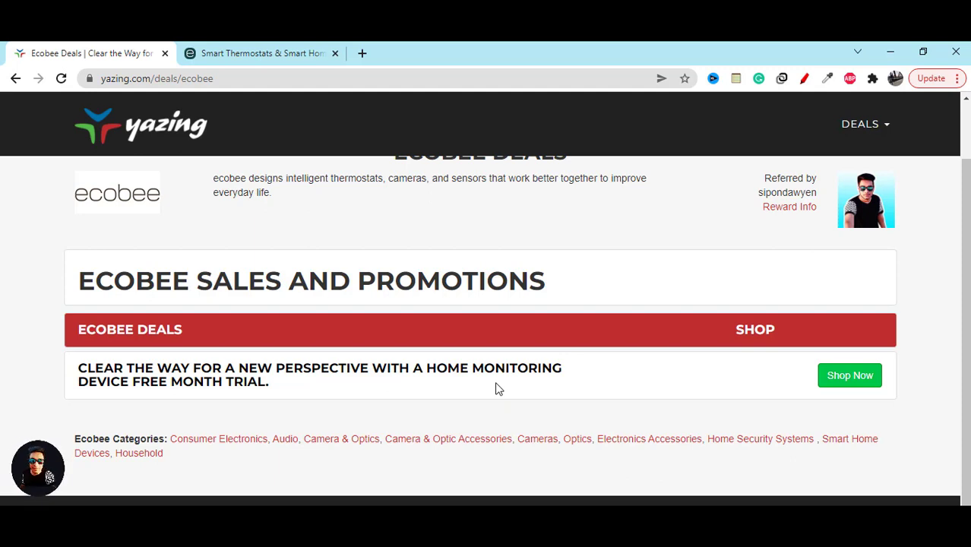
mouse_move(70, 367)
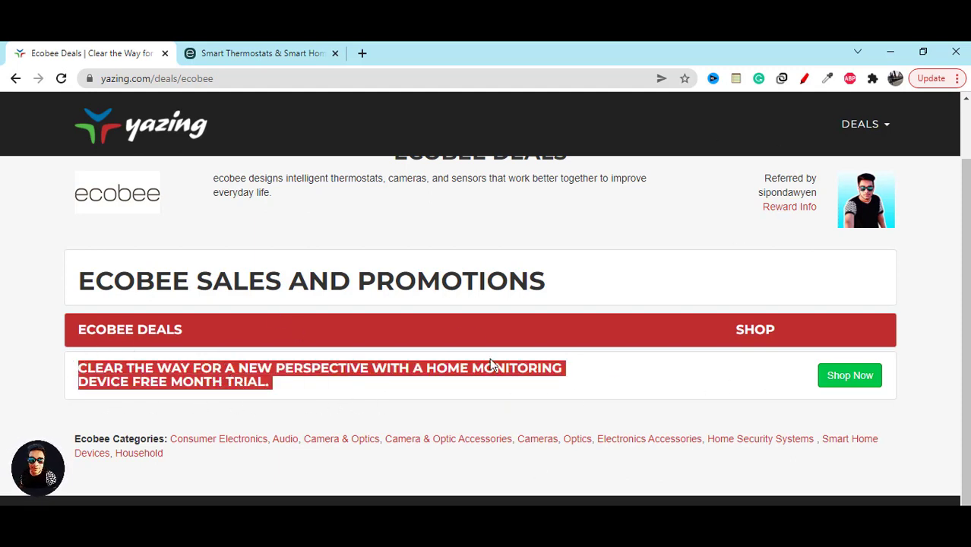
mouse_move(318, 398)
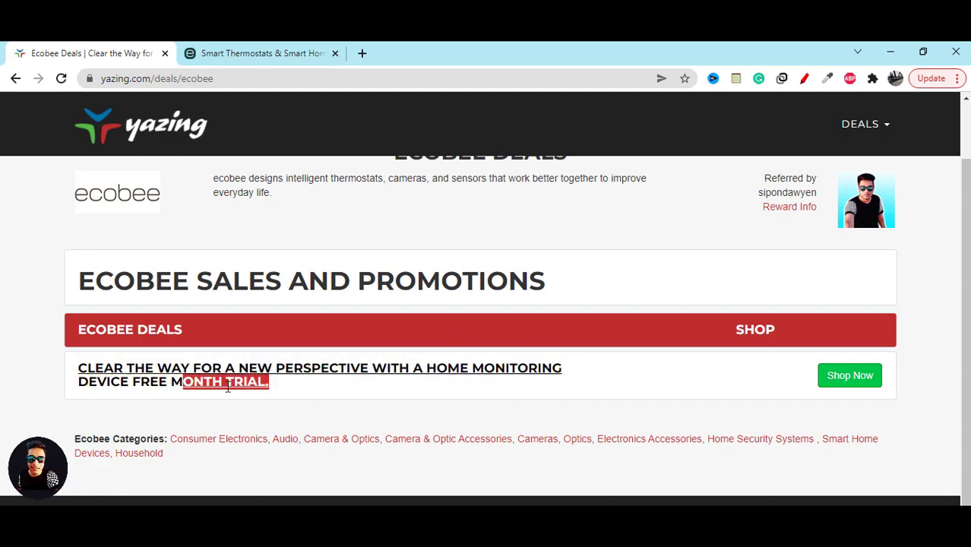
click(849, 374)
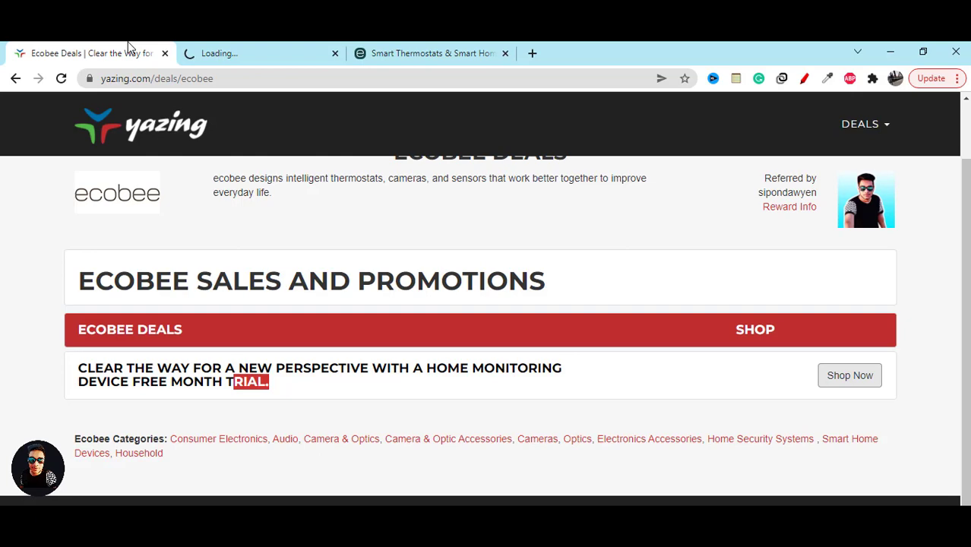
- Scroll the ecobee Smart Security page through 'Find your home's fit' to the $269.99 Starter Kit
click(849, 375)
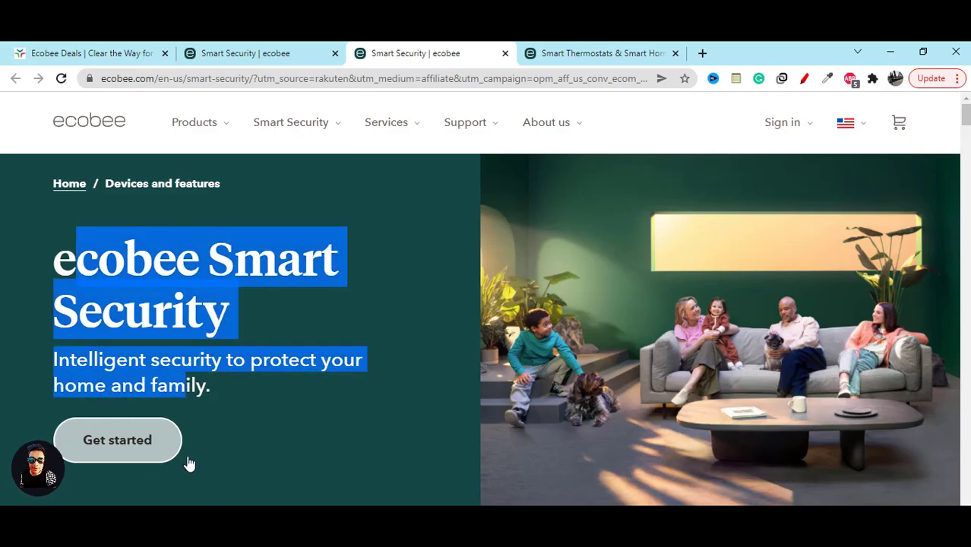
scroll(down, 3)
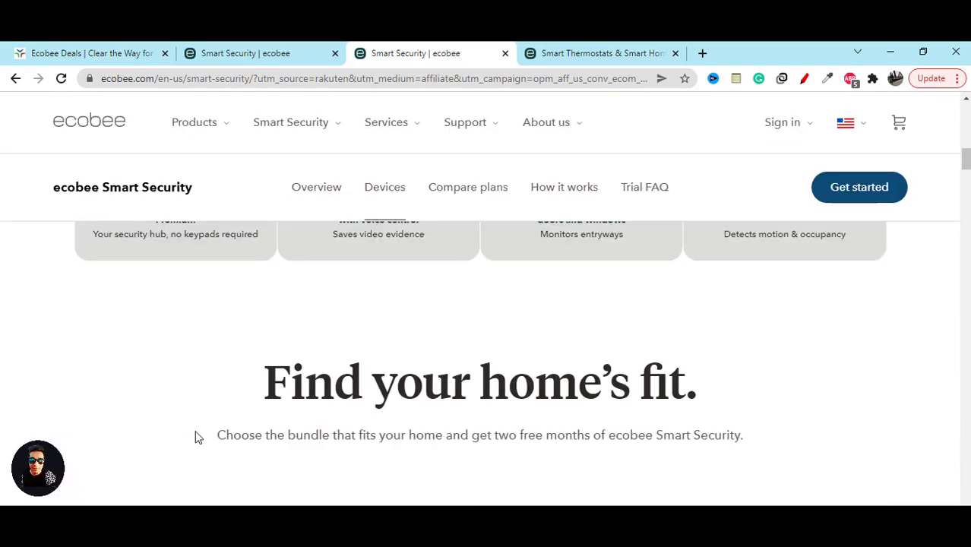
scroll(down, 3)
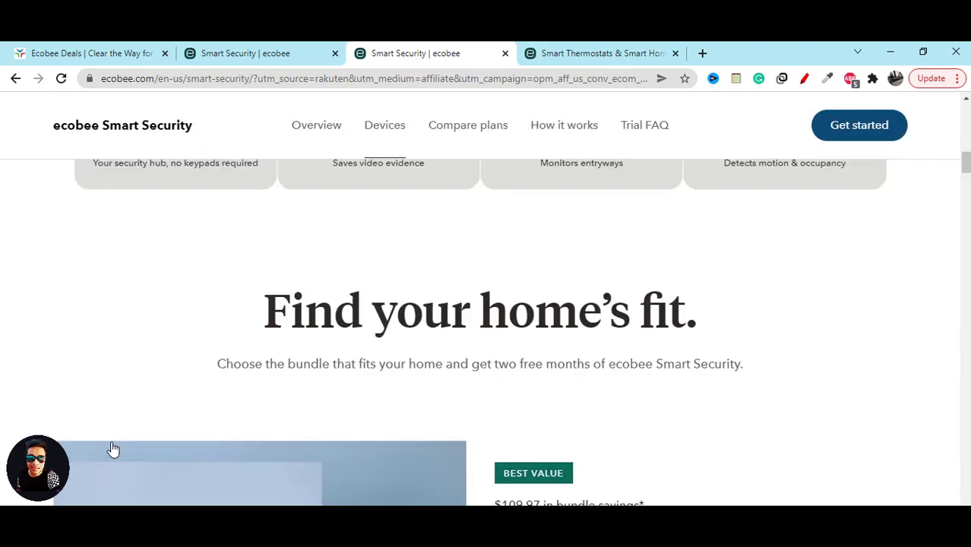
scroll(down, 3)
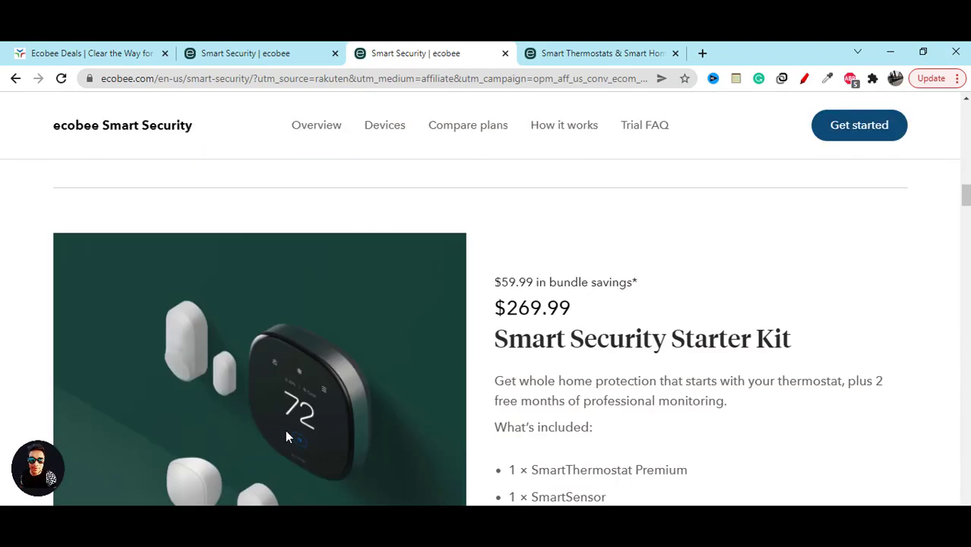
scroll(down, 3)
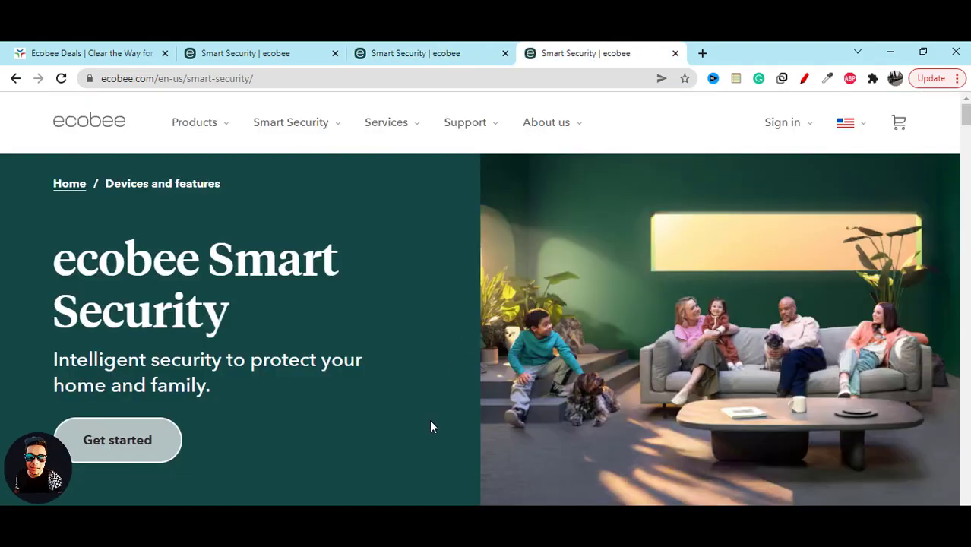
scroll(down, 3)
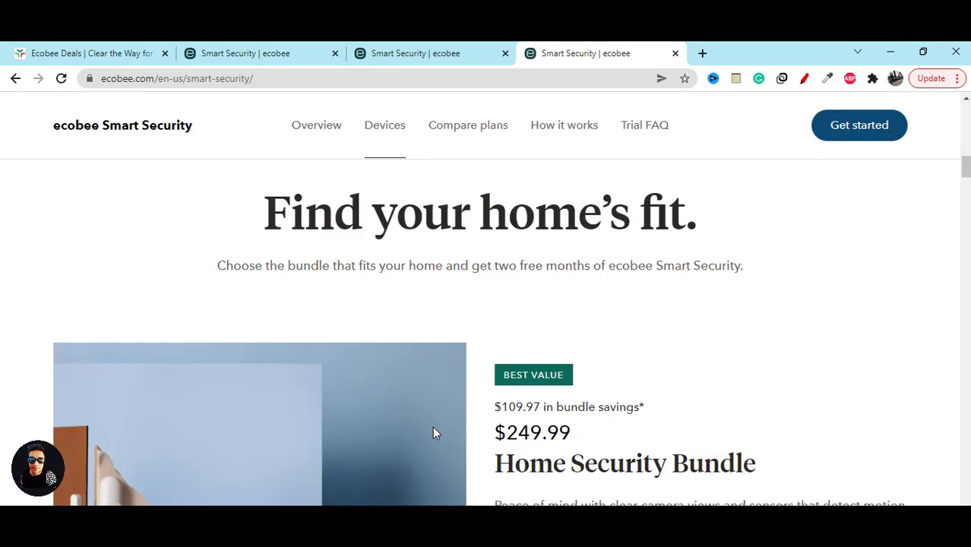
scroll(down, 3)
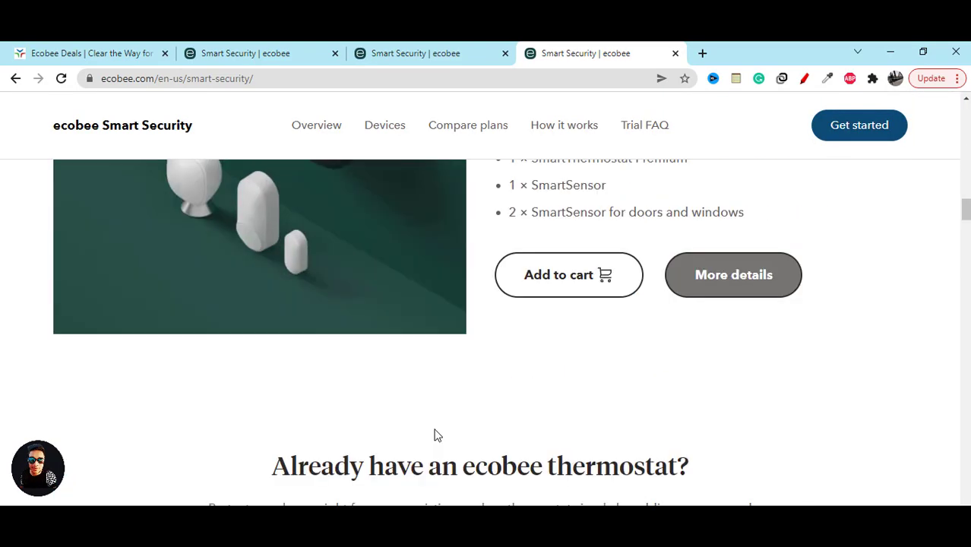
click(468, 125)
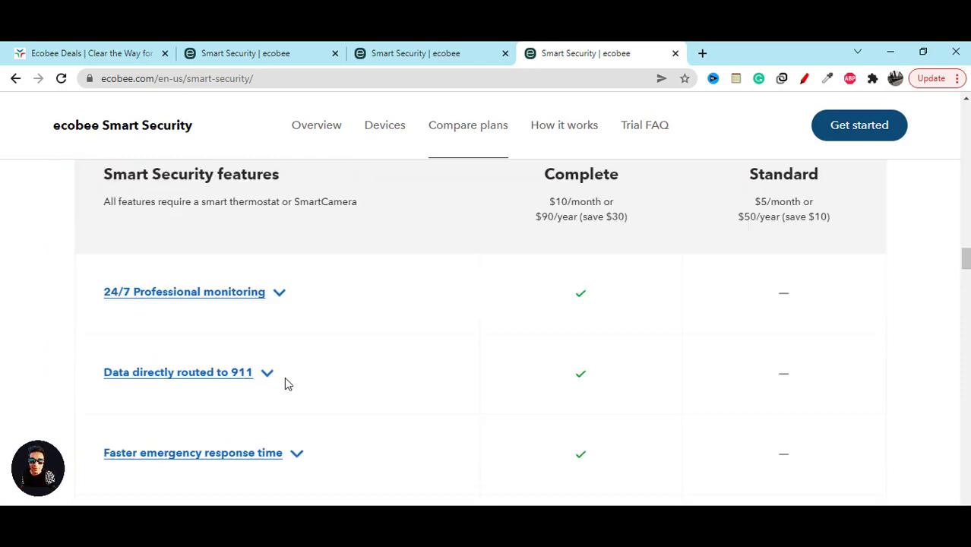
scroll(down, 3)
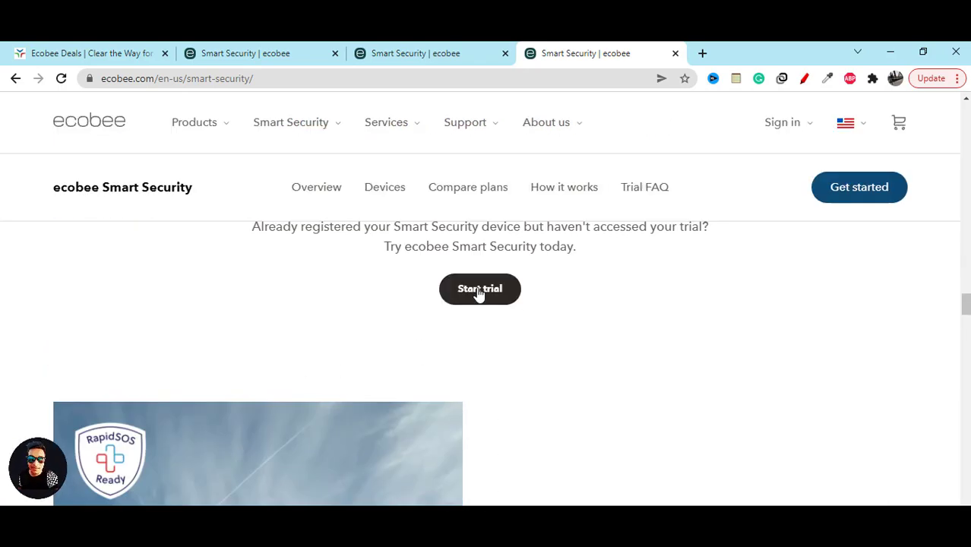
scroll(down, 3)
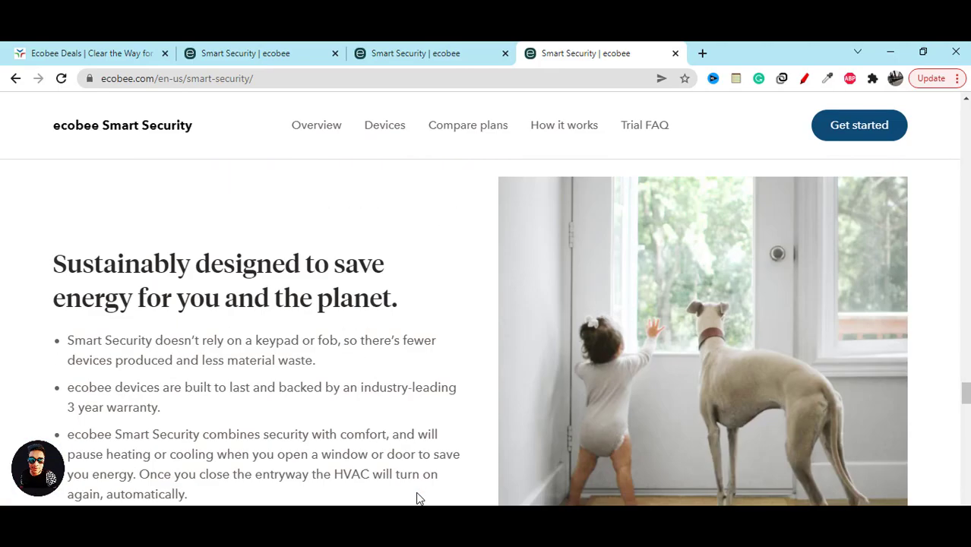
scroll(down, 3)
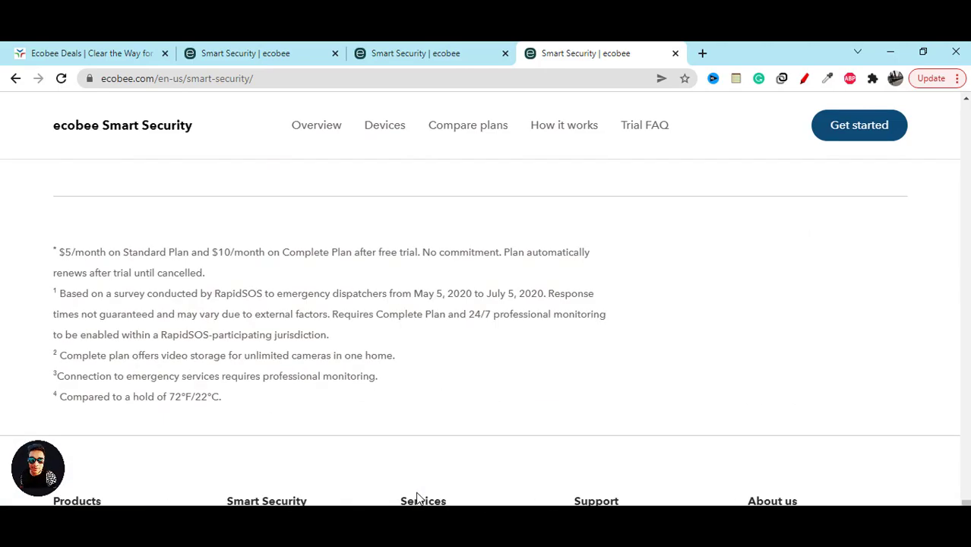
- Scroll to the footer support numbers, then return to the deal-linked Smart Security tab
scroll(down, 3)
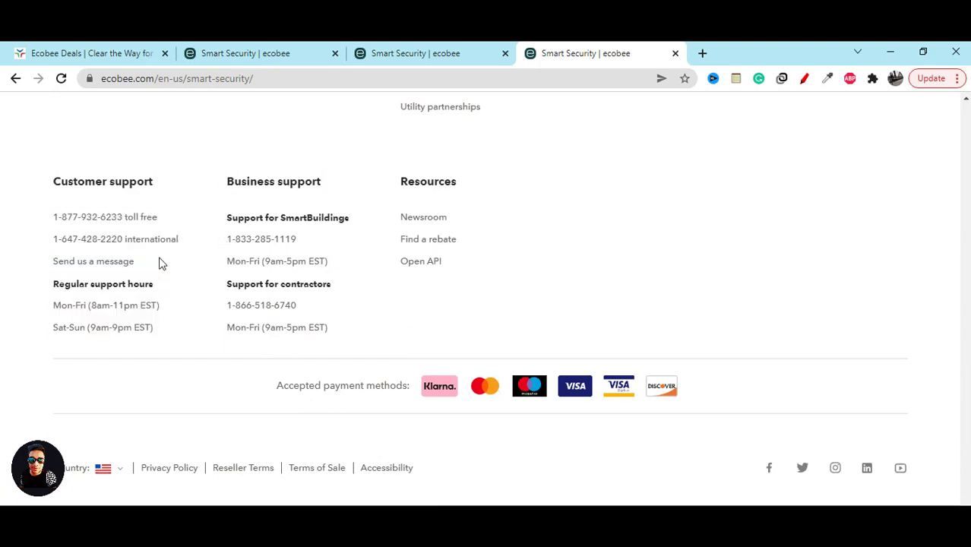
double_click(93, 261)
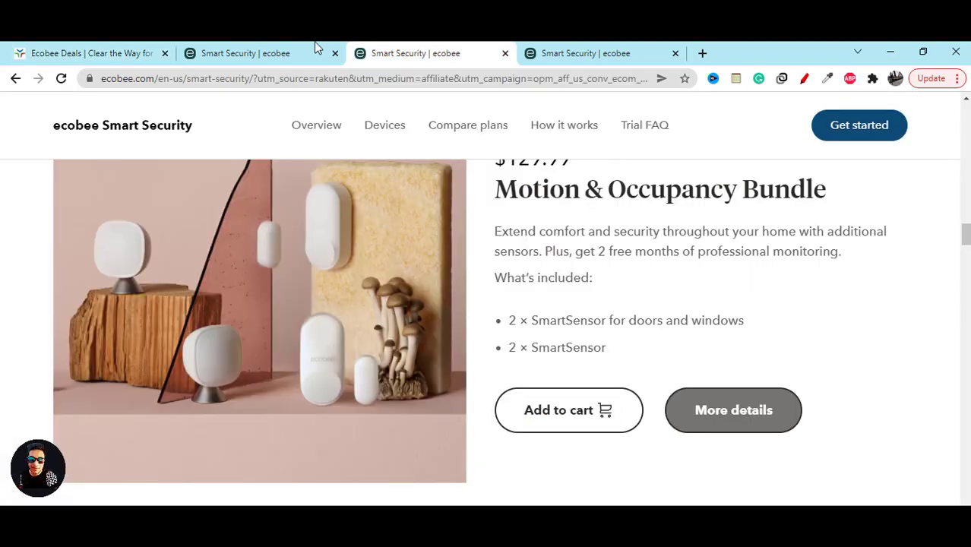
scroll(down, 3)
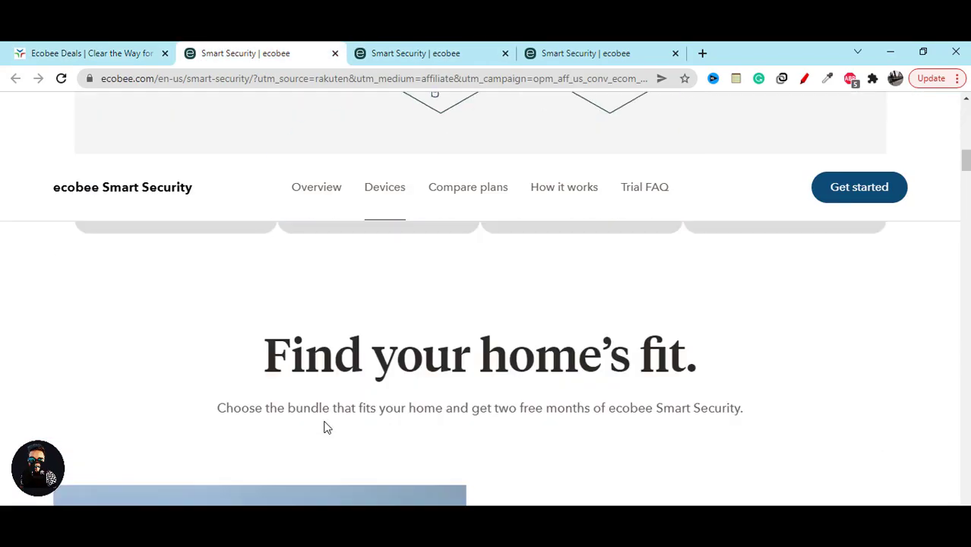
scroll(down, 3)
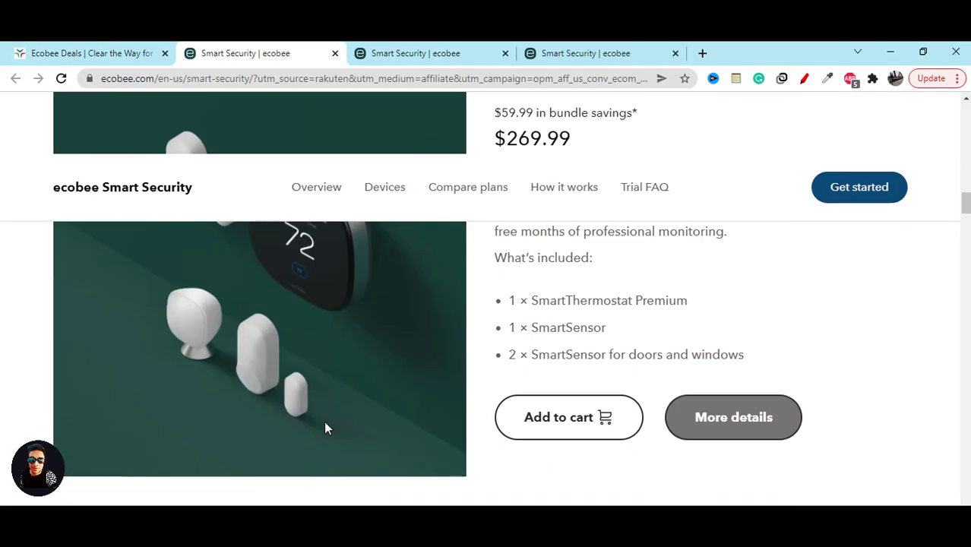
click(468, 187)
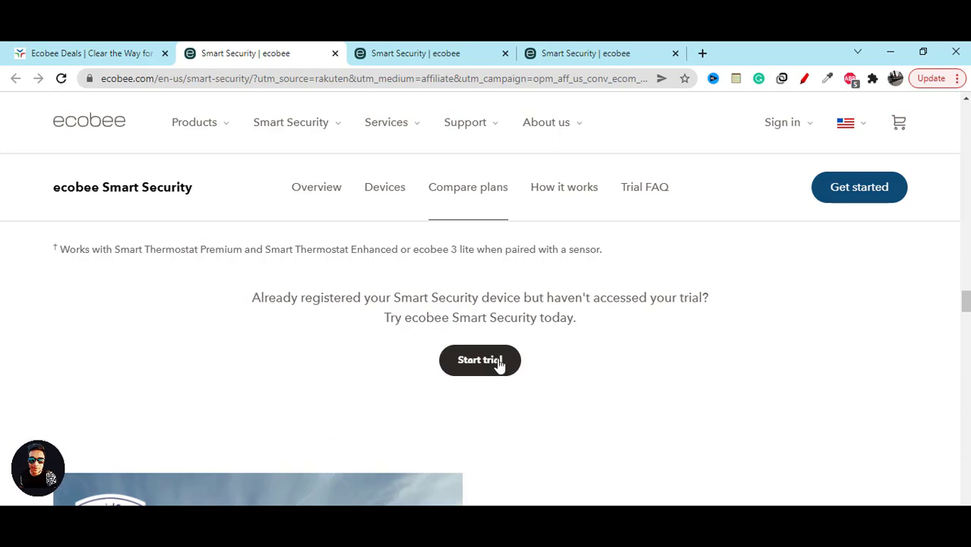
mouse_move(407, 230)
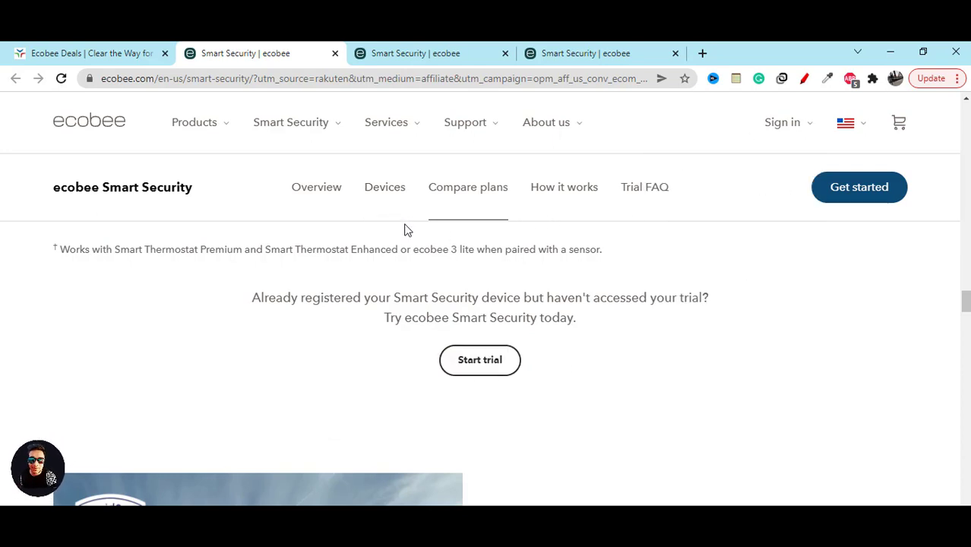